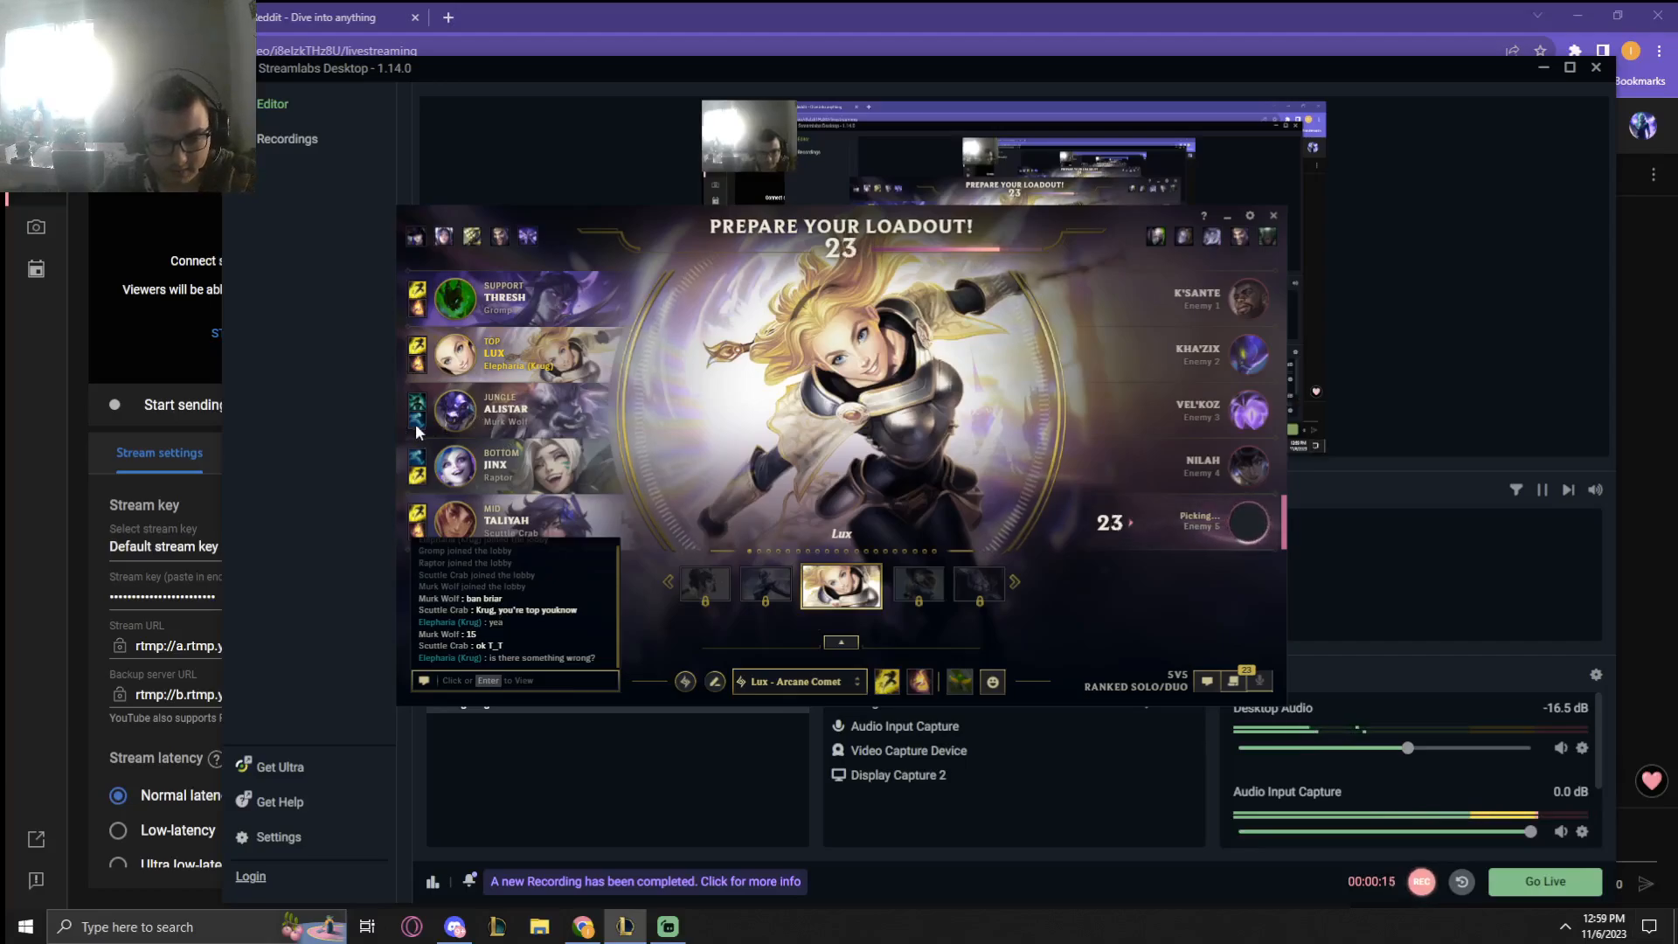
Step: Bring the Chrome window with League of Graphs in front of Streamlabs Desktop
click(564, 15)
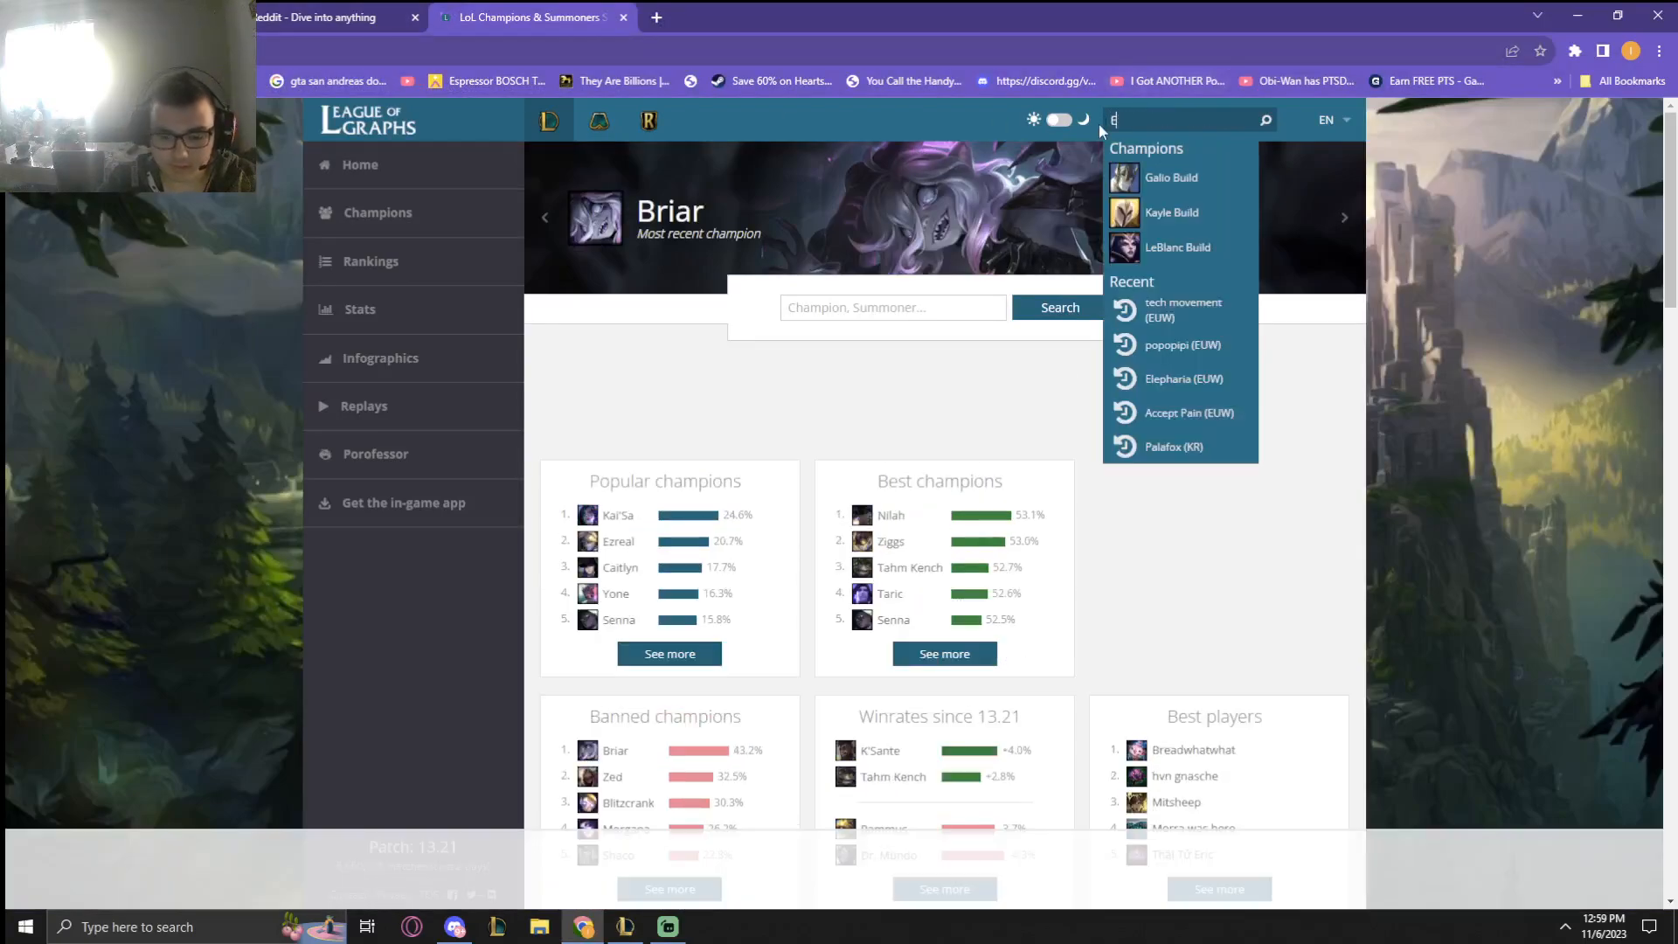
Step: Search 'Eleph' and load the Elepharia (EUW) summoner profile from the suggestions
text(leph)
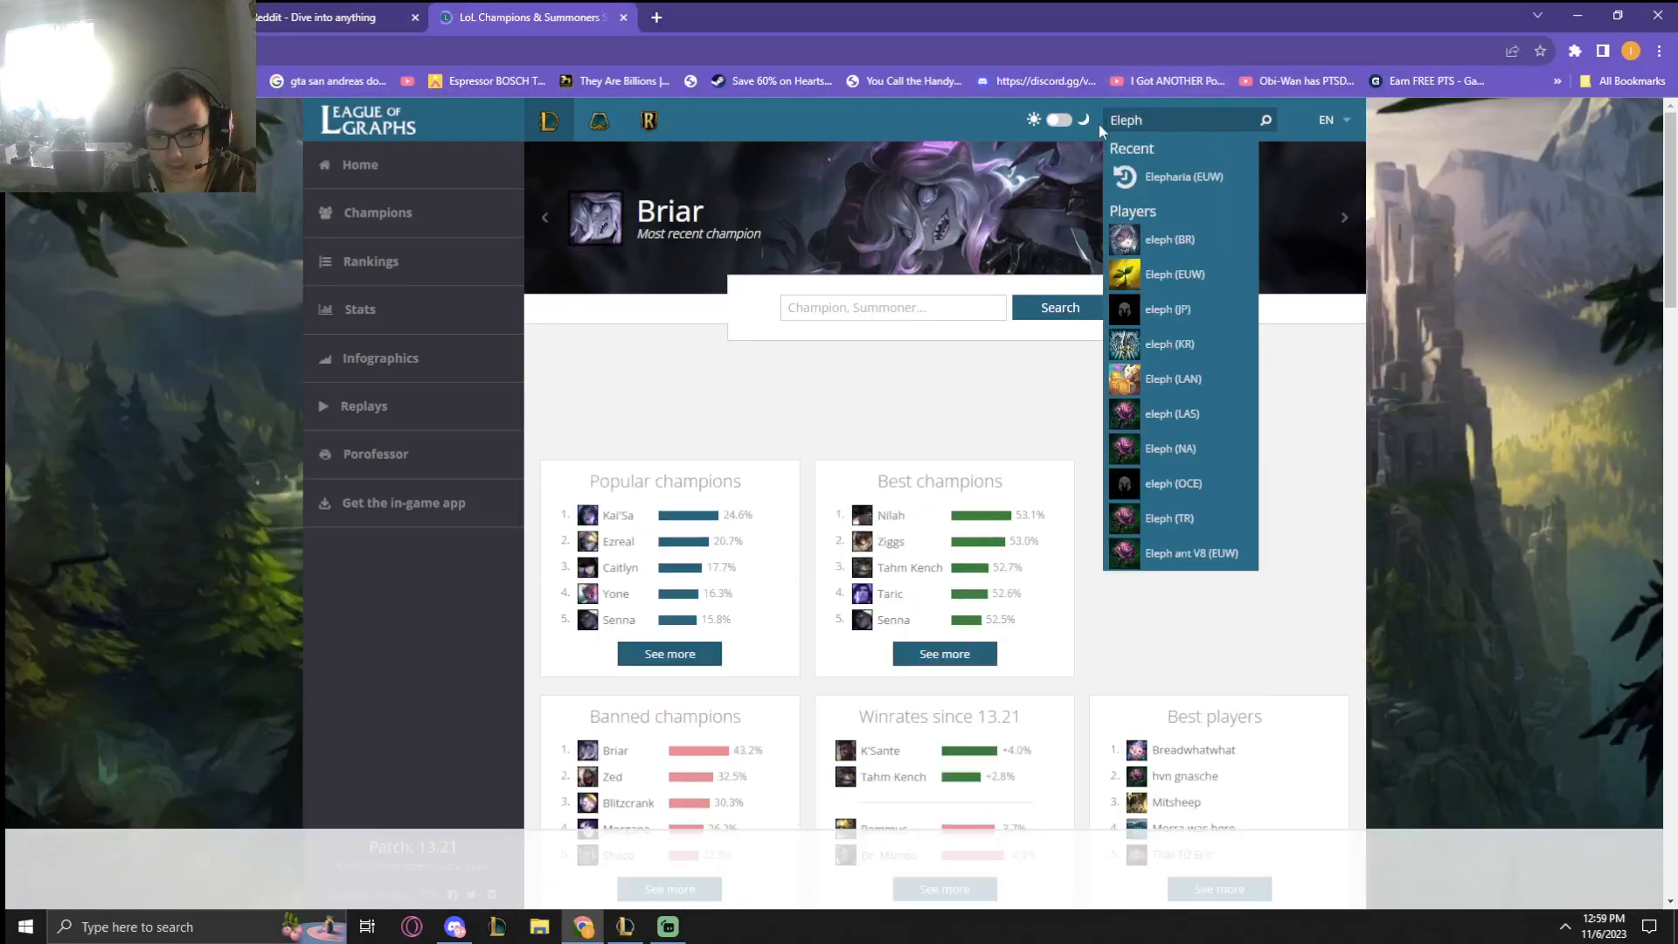
click(1183, 176)
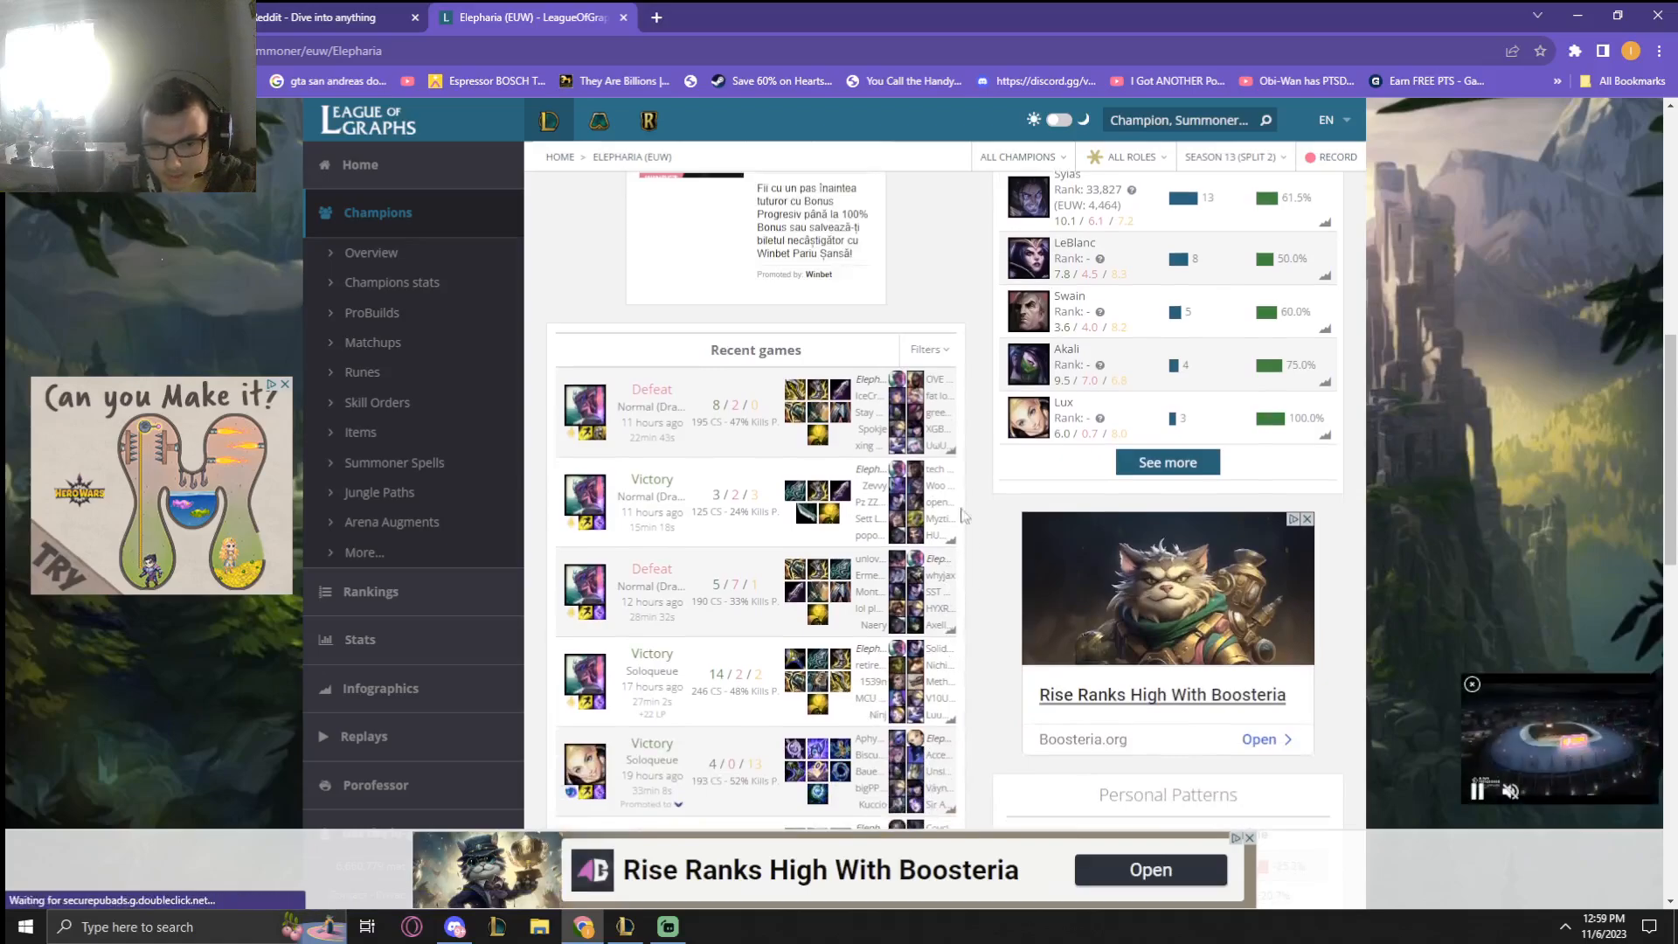
click(650, 382)
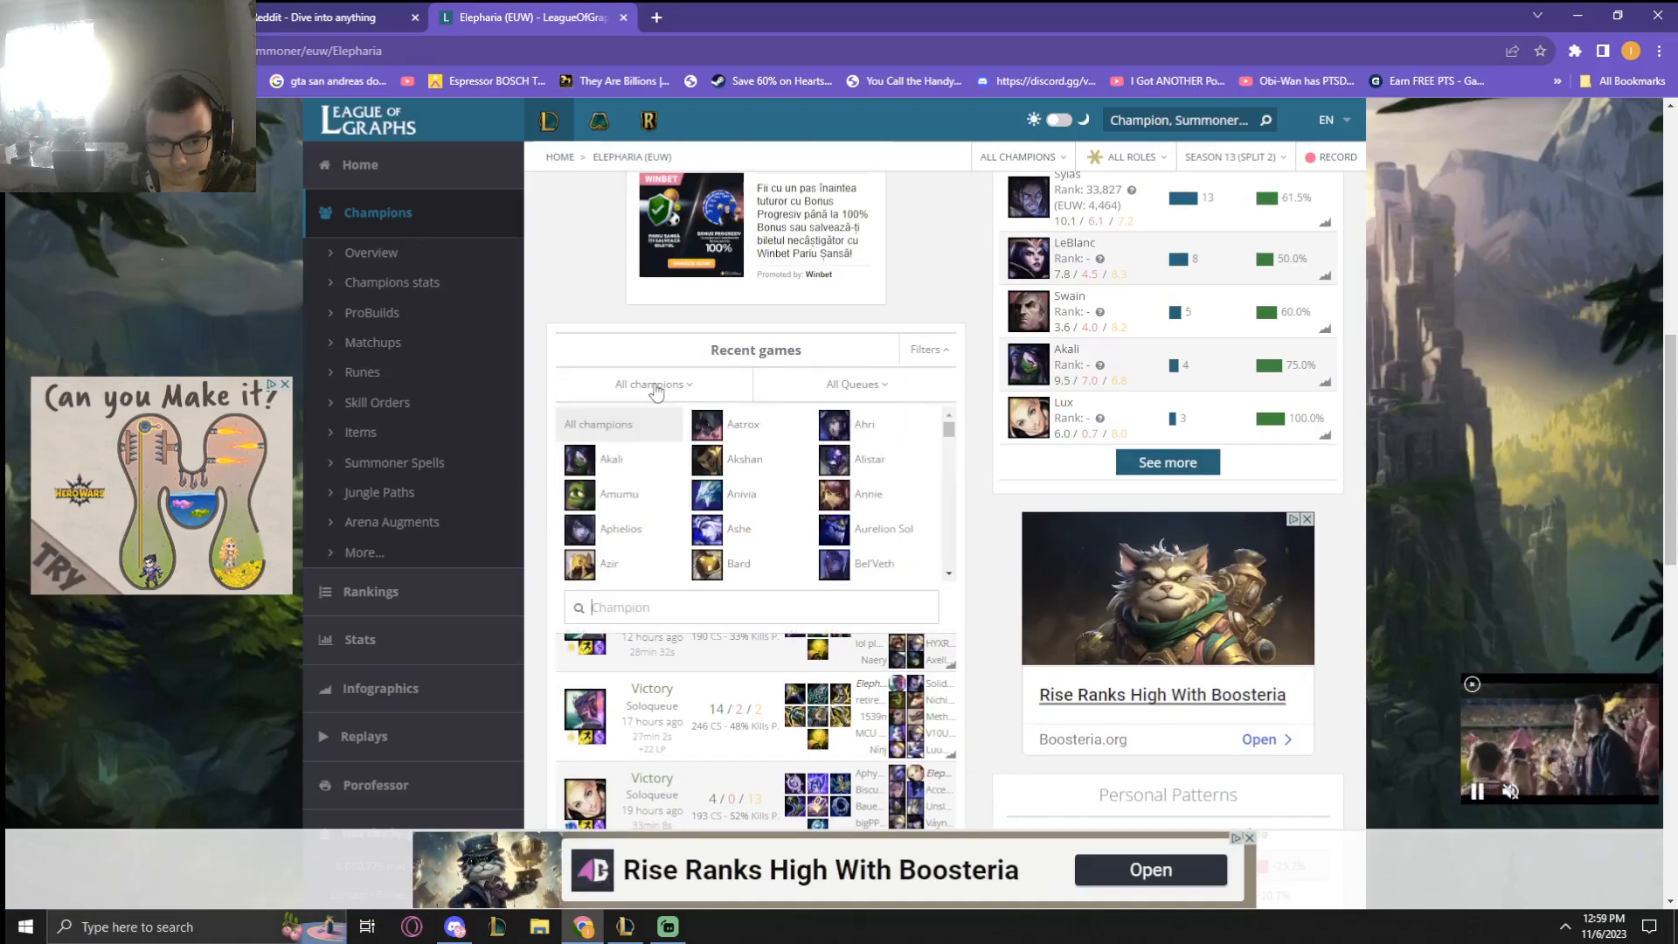
click(855, 382)
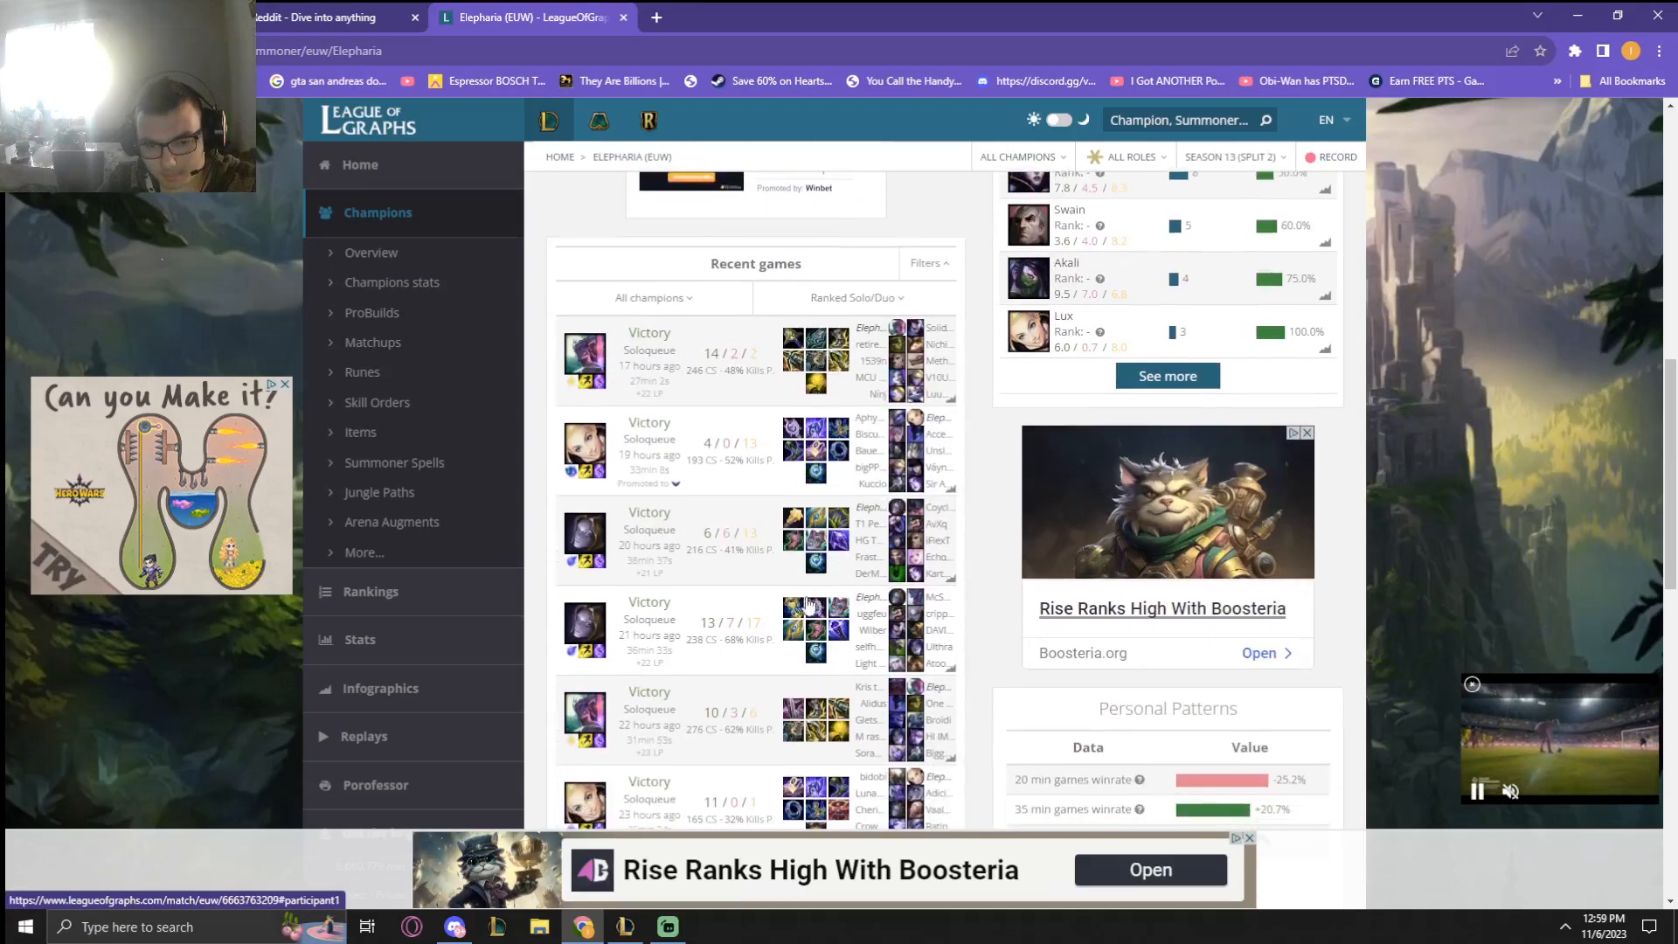
scroll(down, 3)
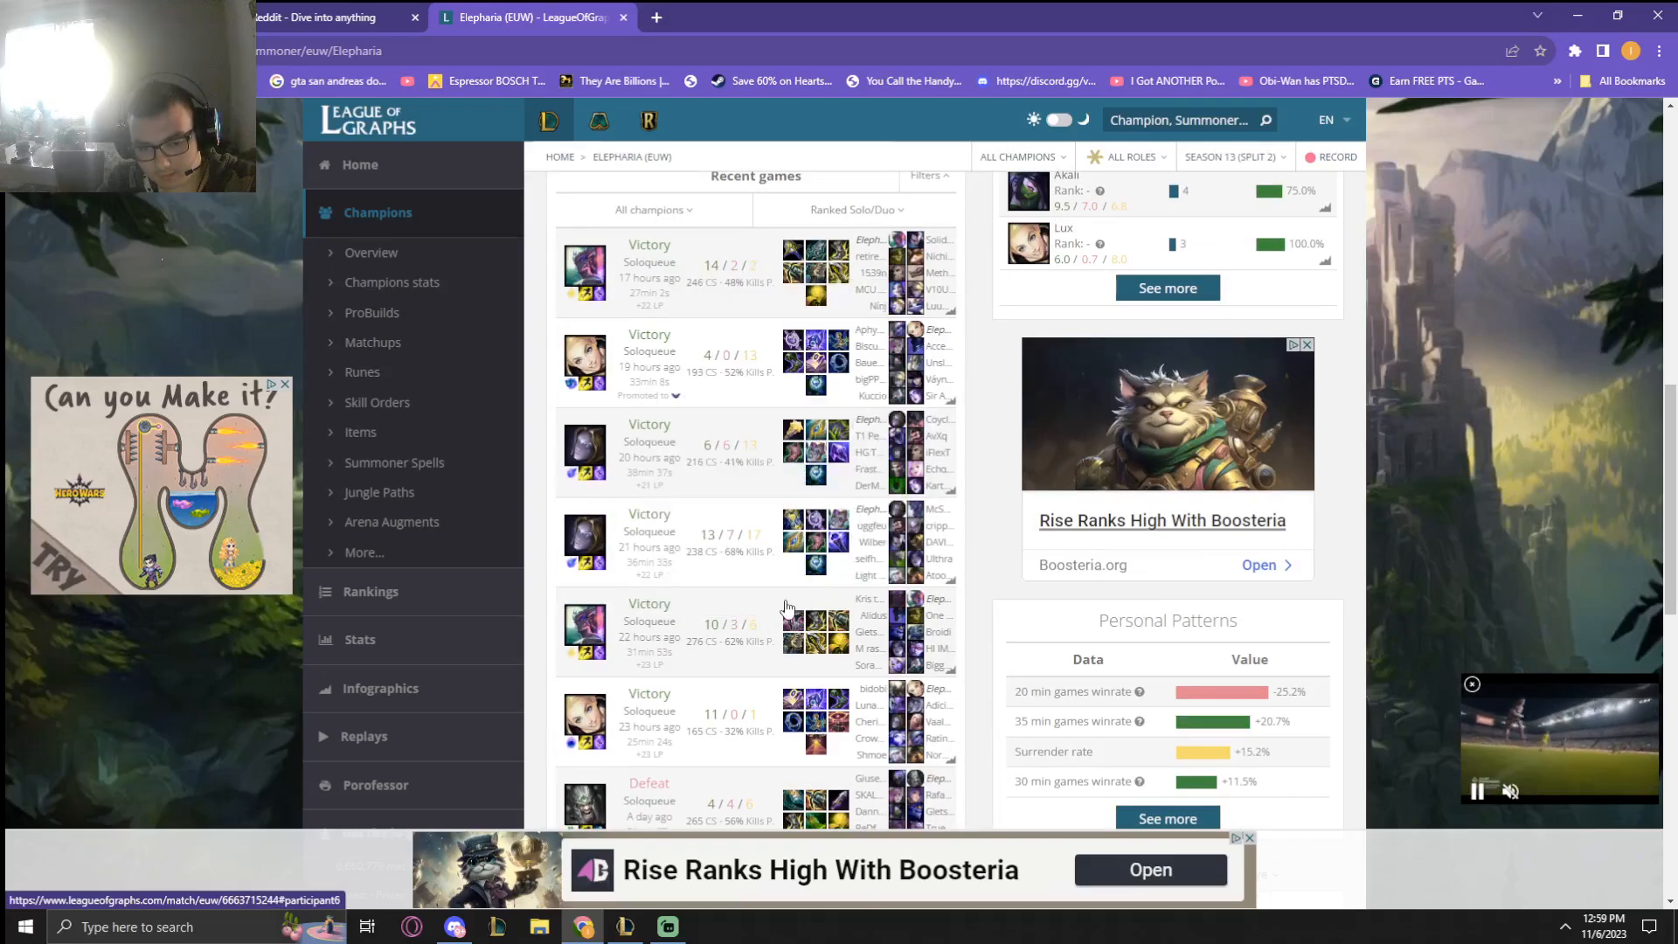
scroll(down, 3)
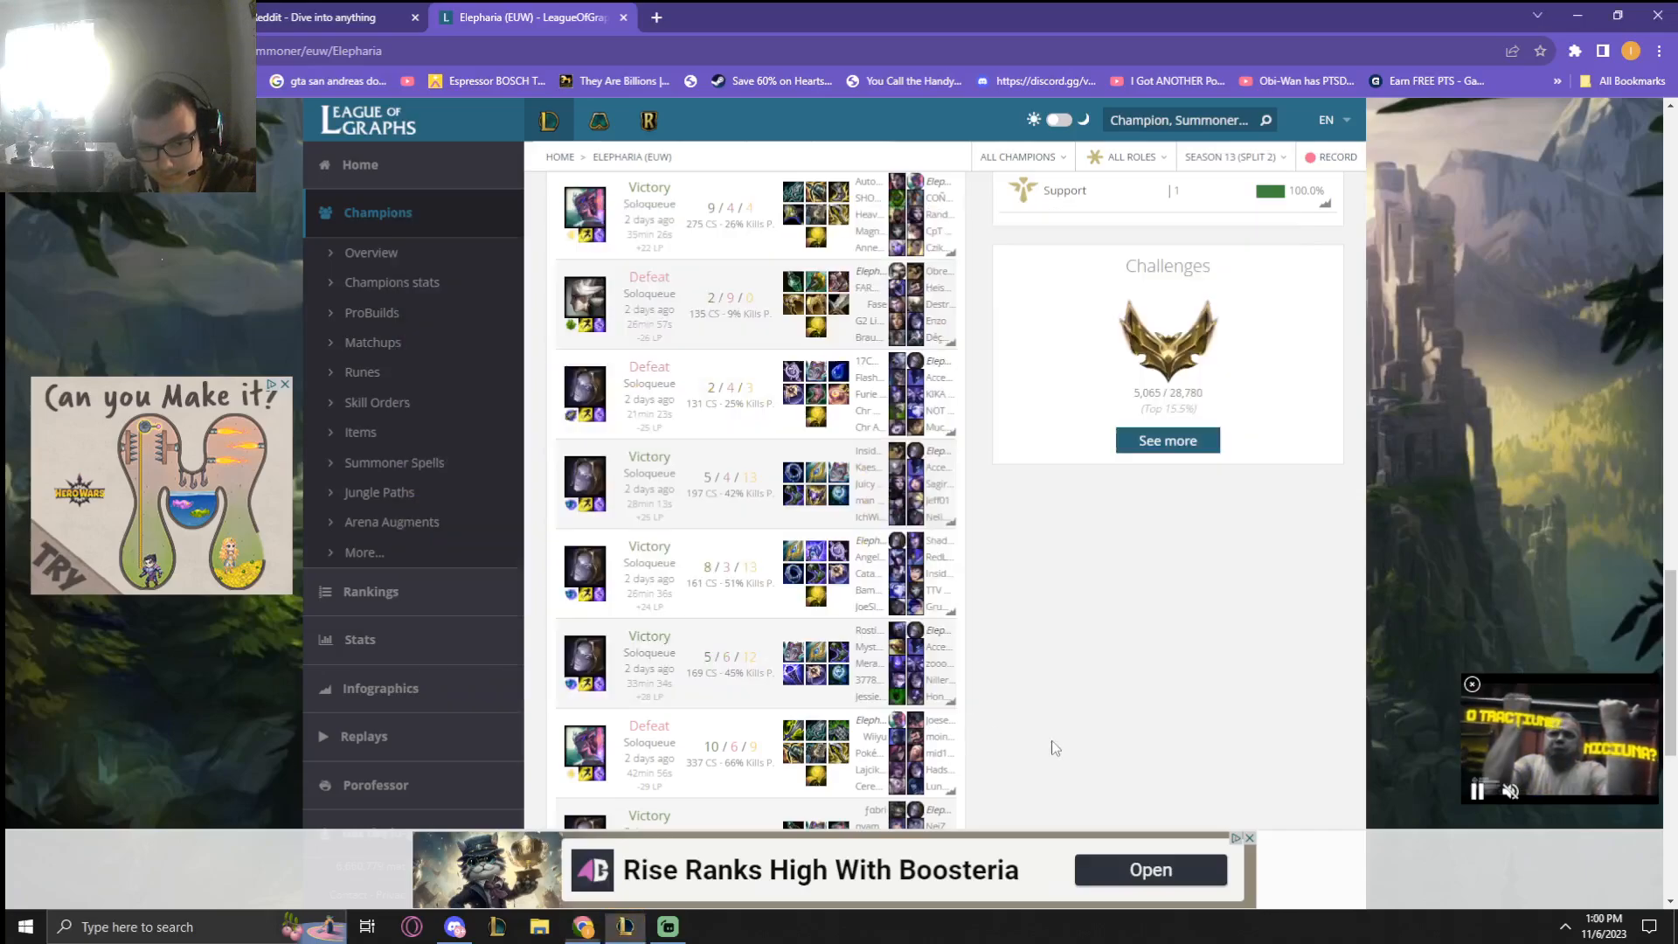
Step: Load more recent ranked games via See more, reaching three-day-old matches
scroll(down, 3)
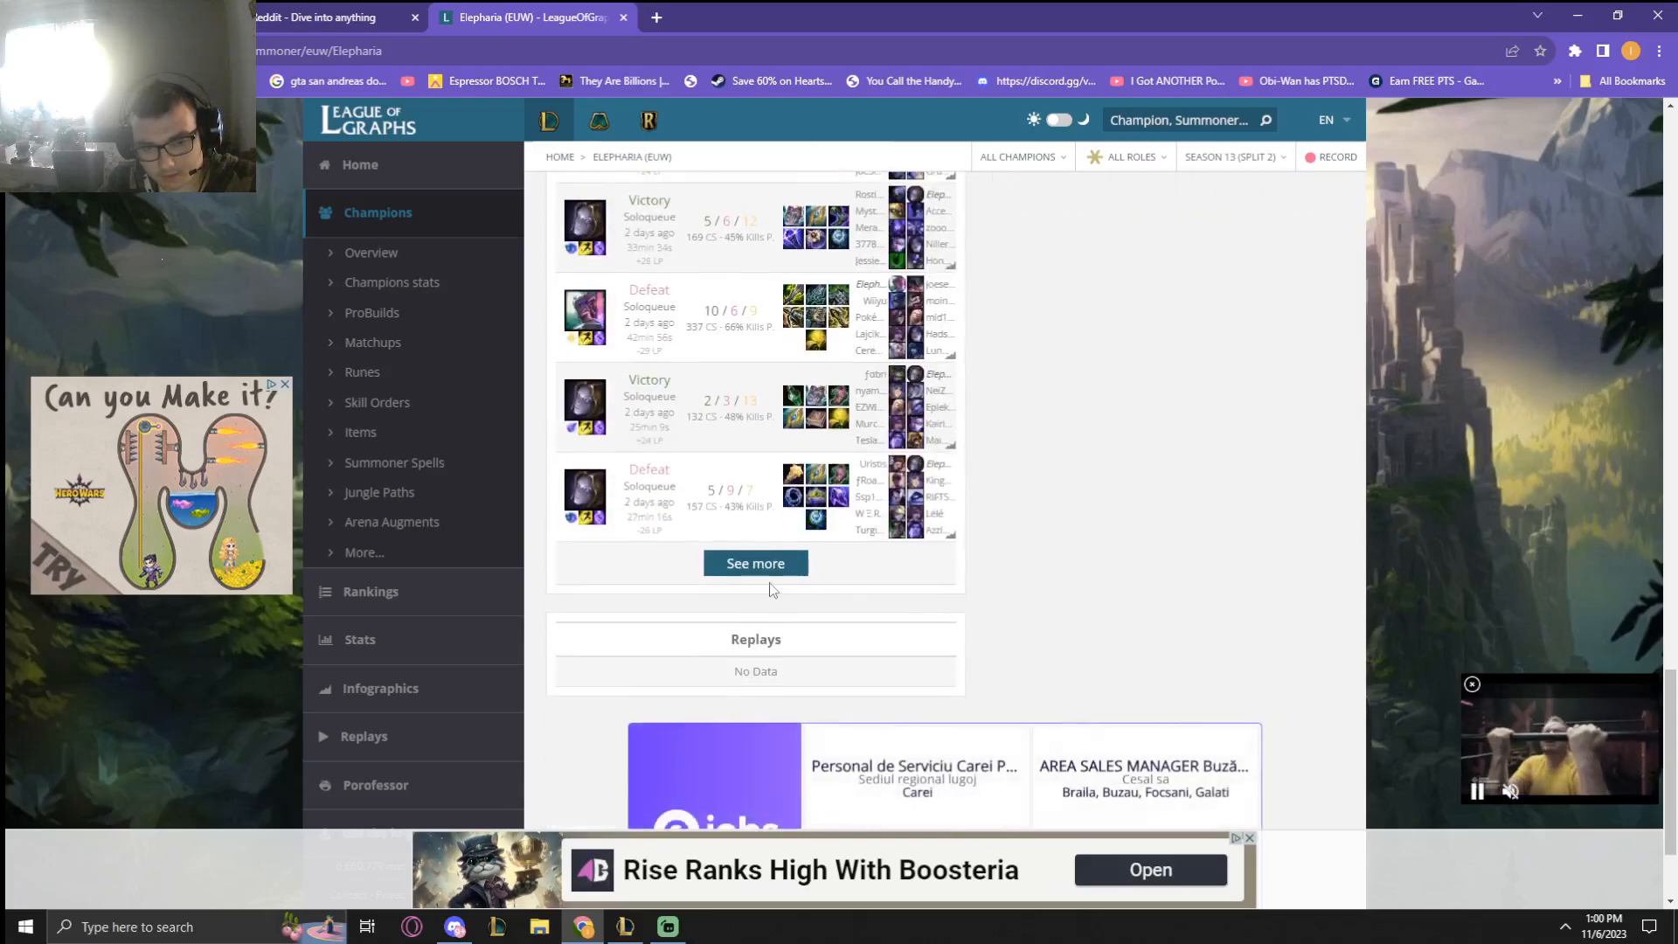
click(755, 563)
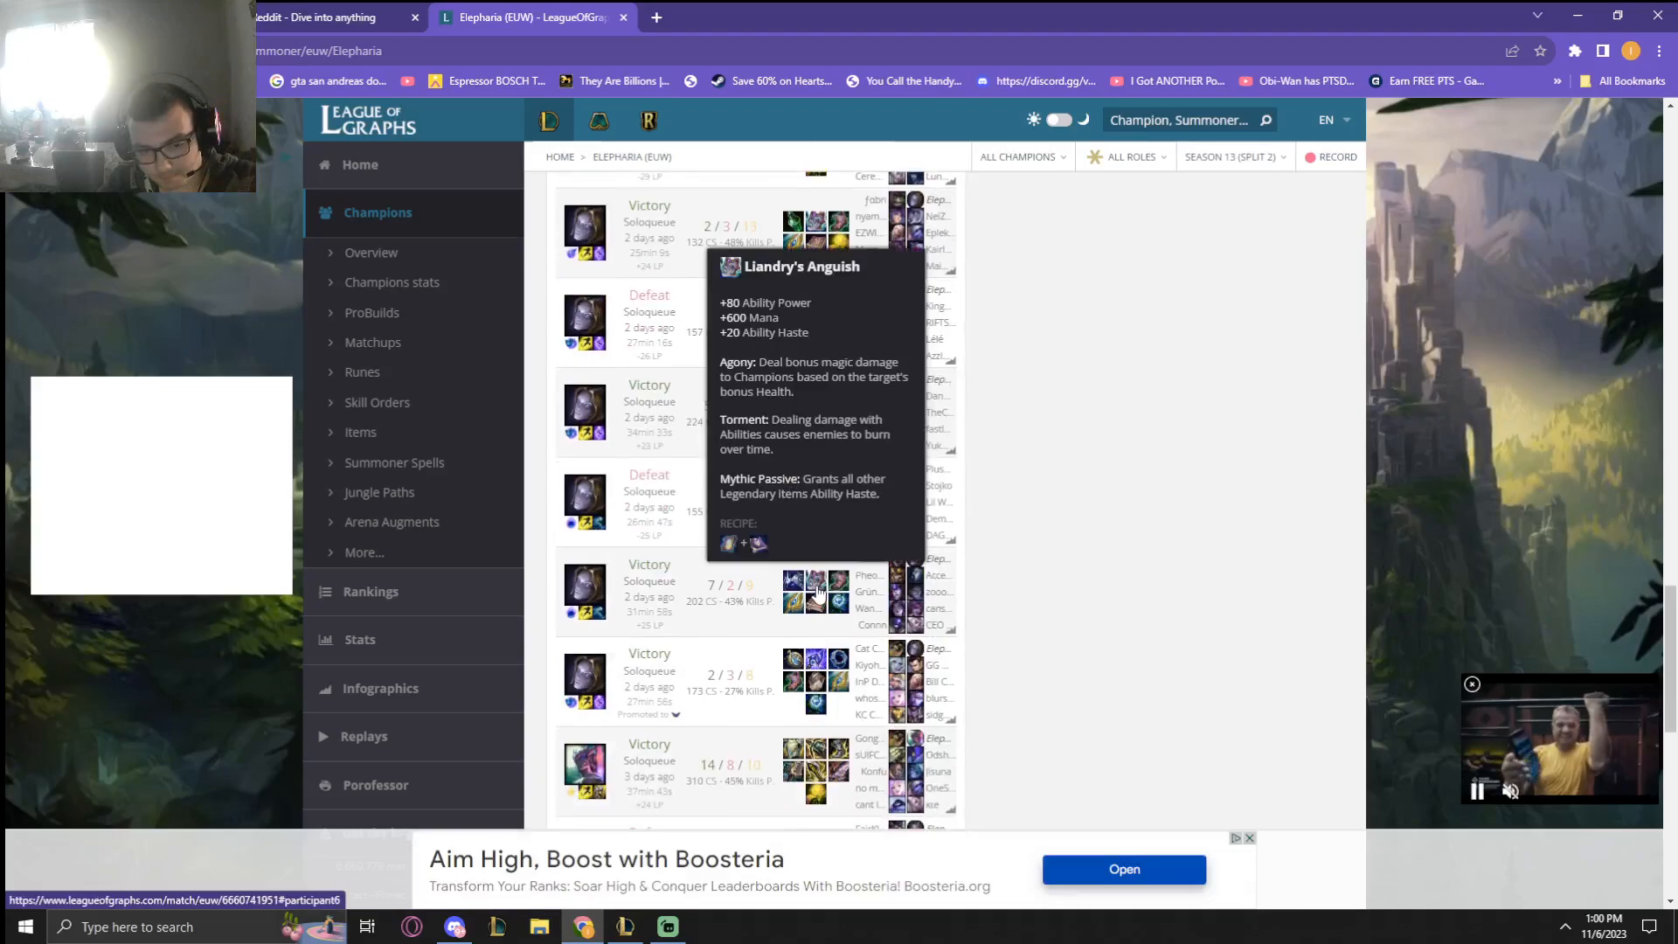
scroll(down, 3)
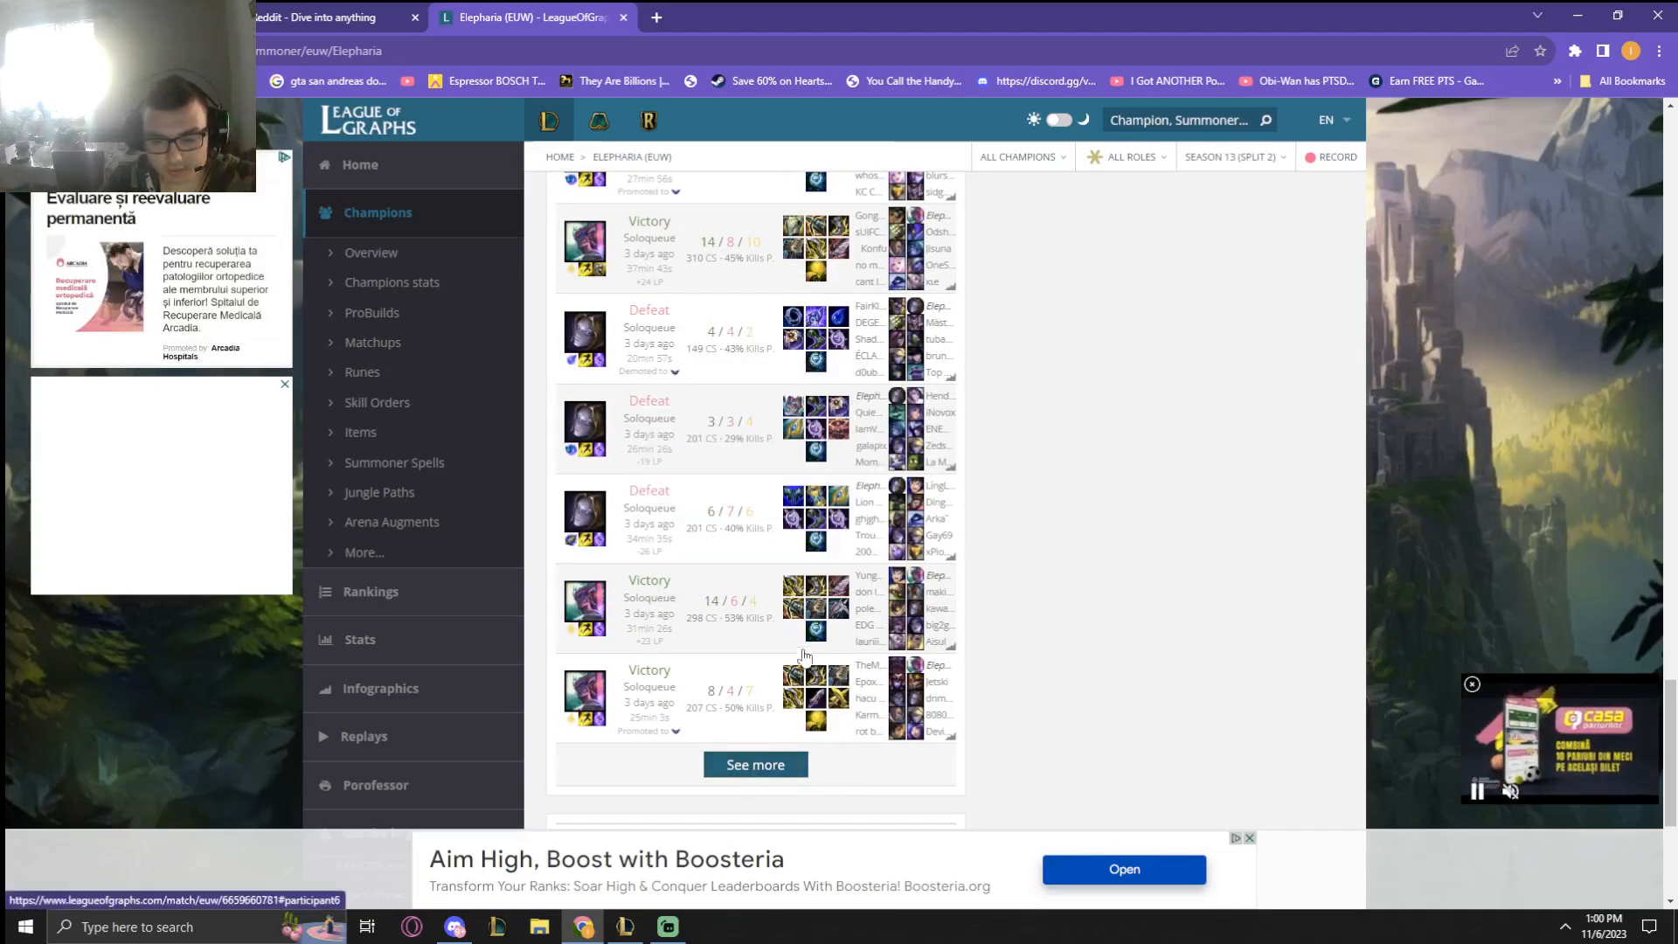
Step: Return to the Streamlabs Desktop window
click(666, 926)
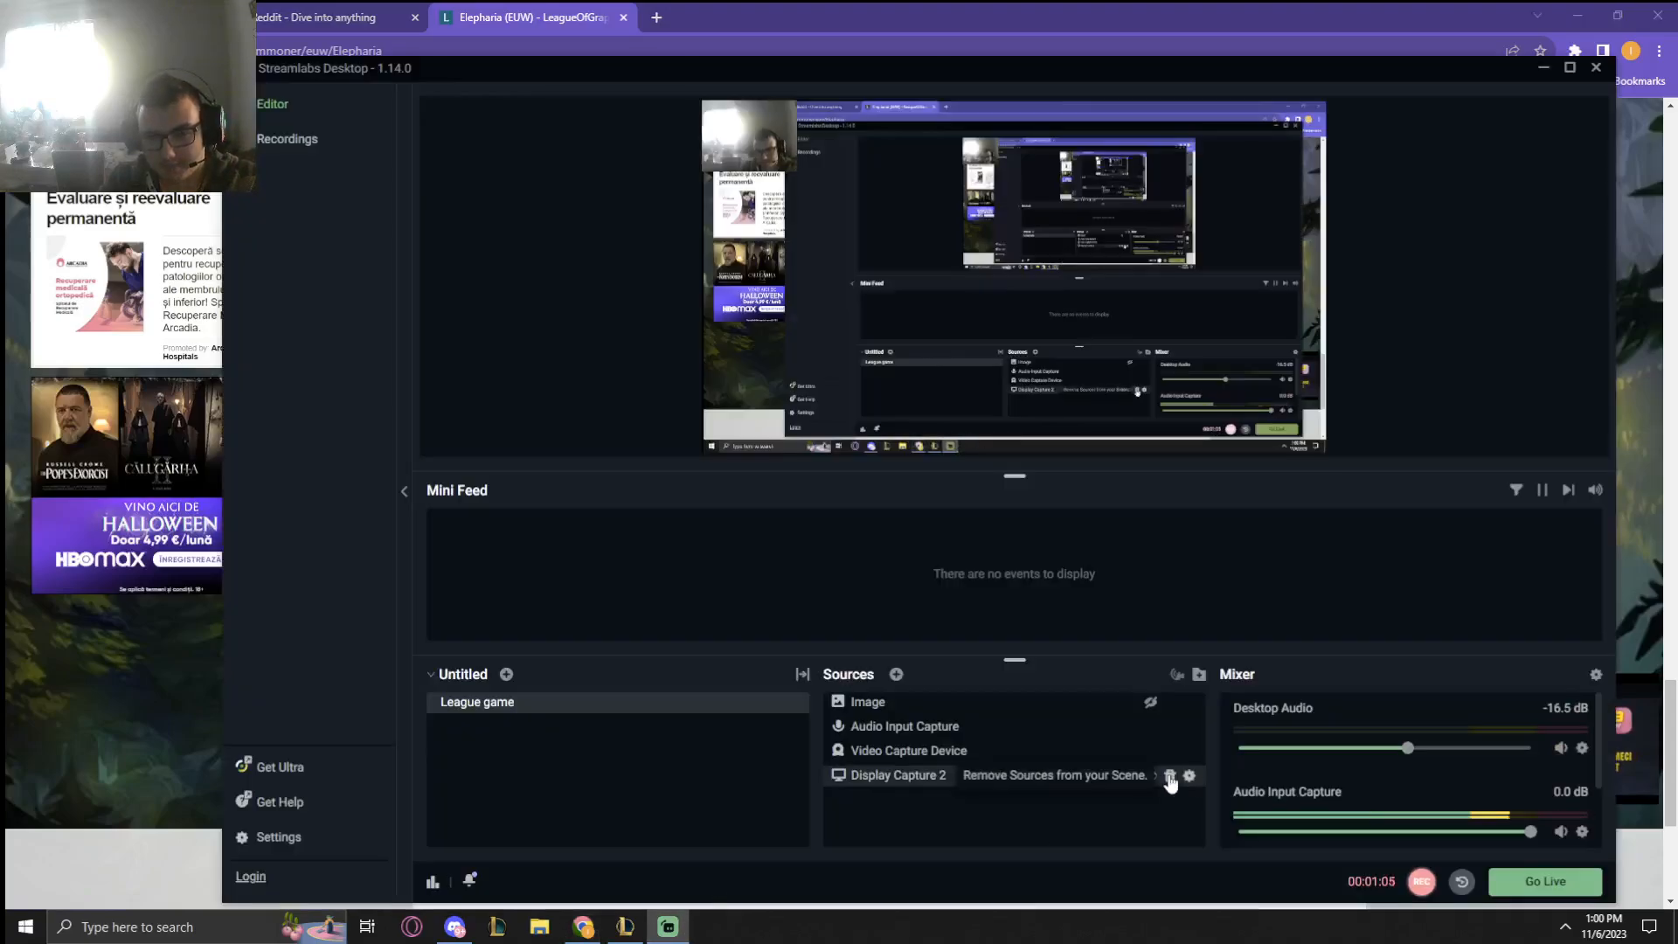